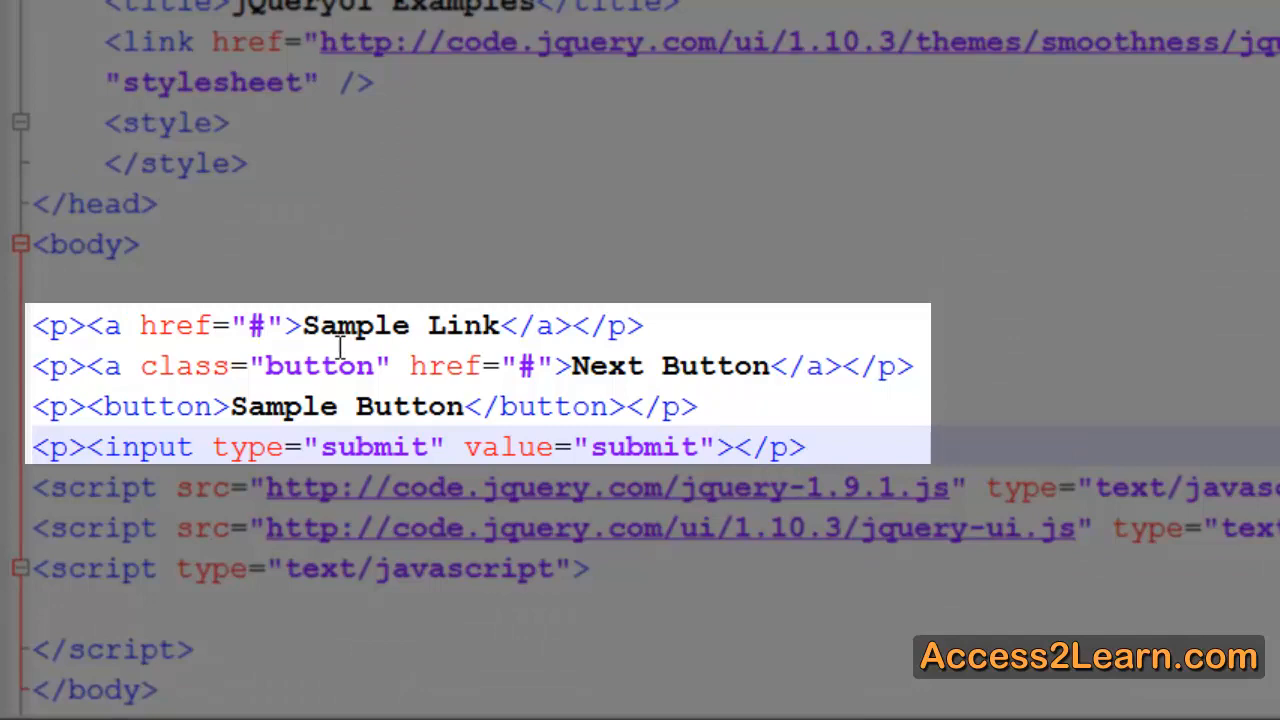
mouse_move(190, 428)
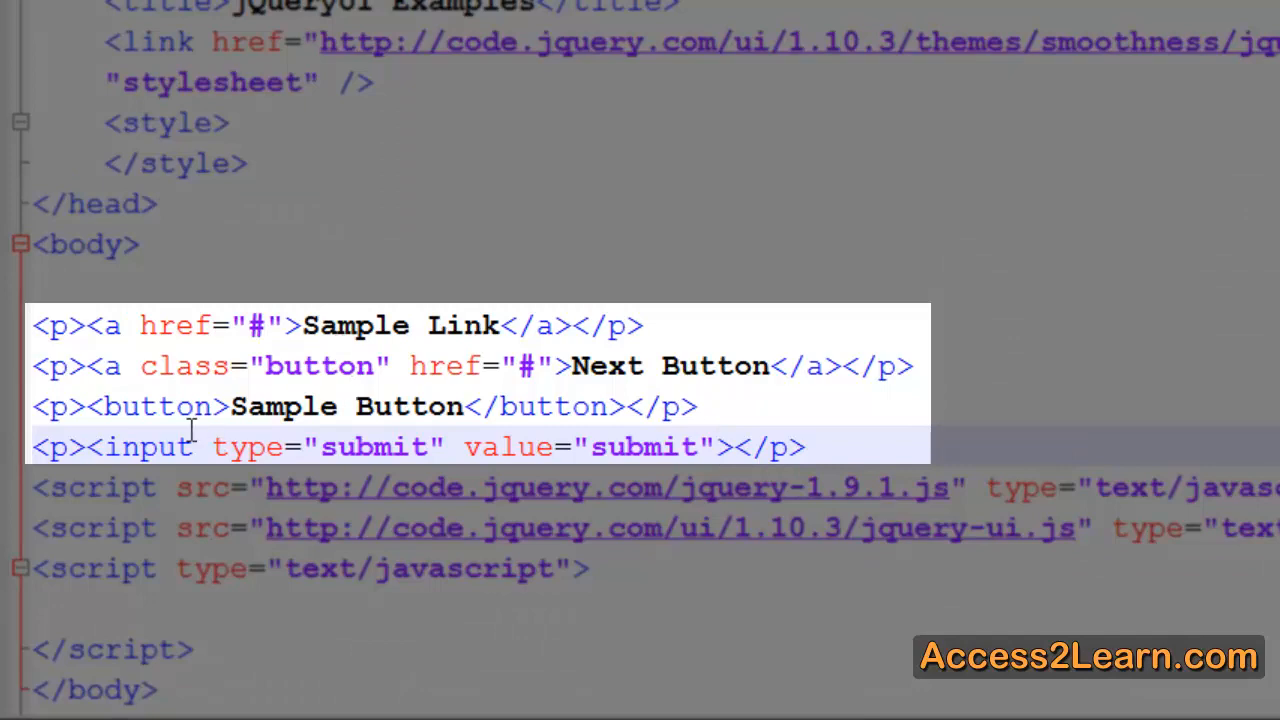
Add $('a.button').button(); on the empty line of the script block.
left_click(715, 447)
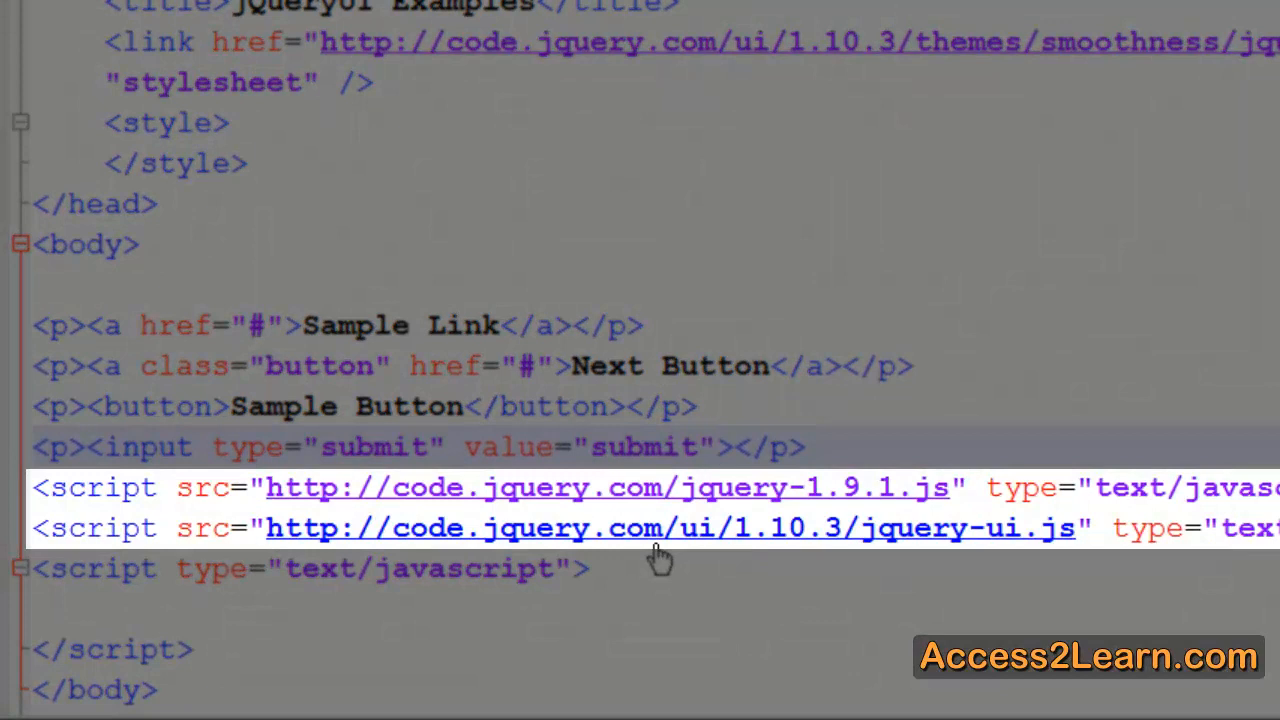
left_click(715, 446)
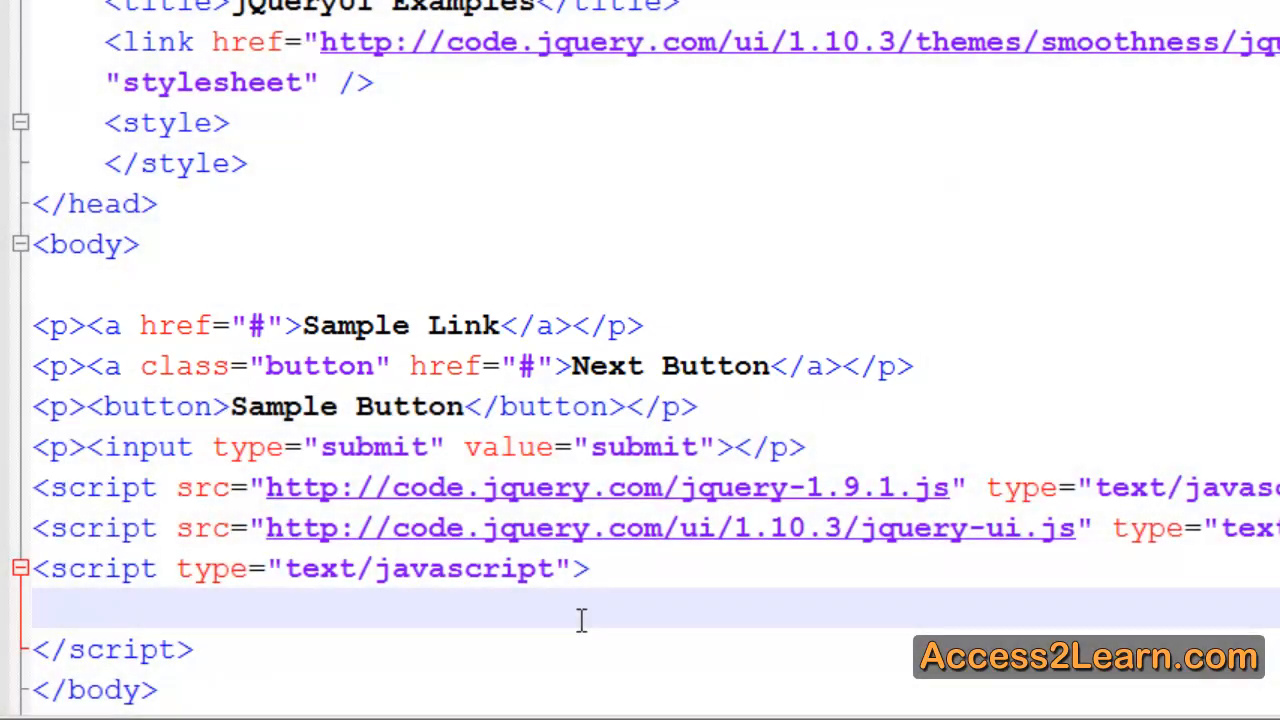
double_click(265, 366)
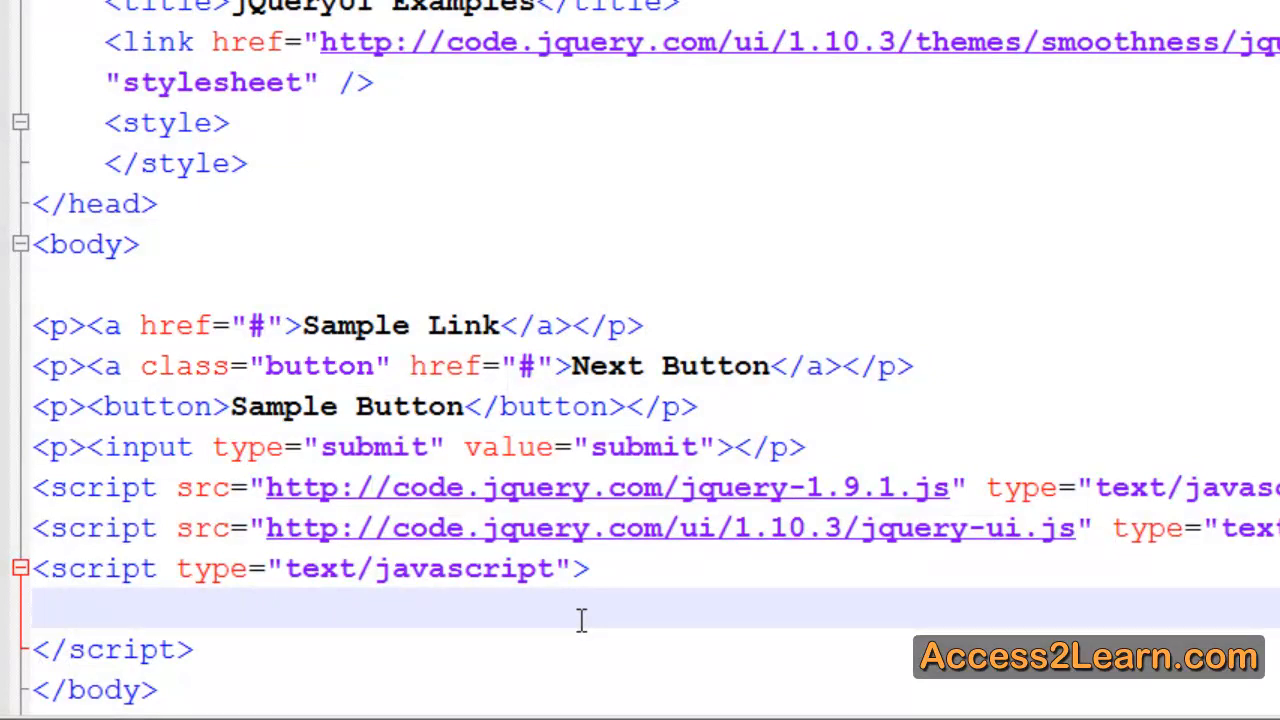
type("$('a.button').")
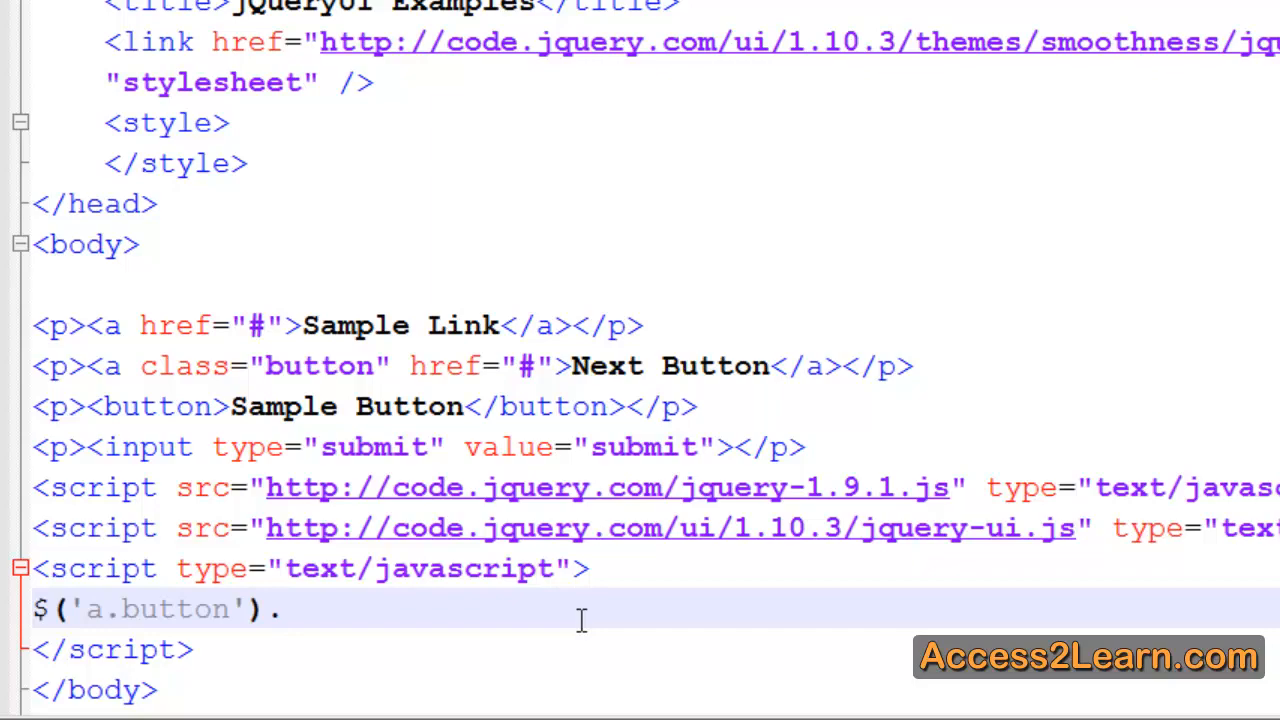
type("button")
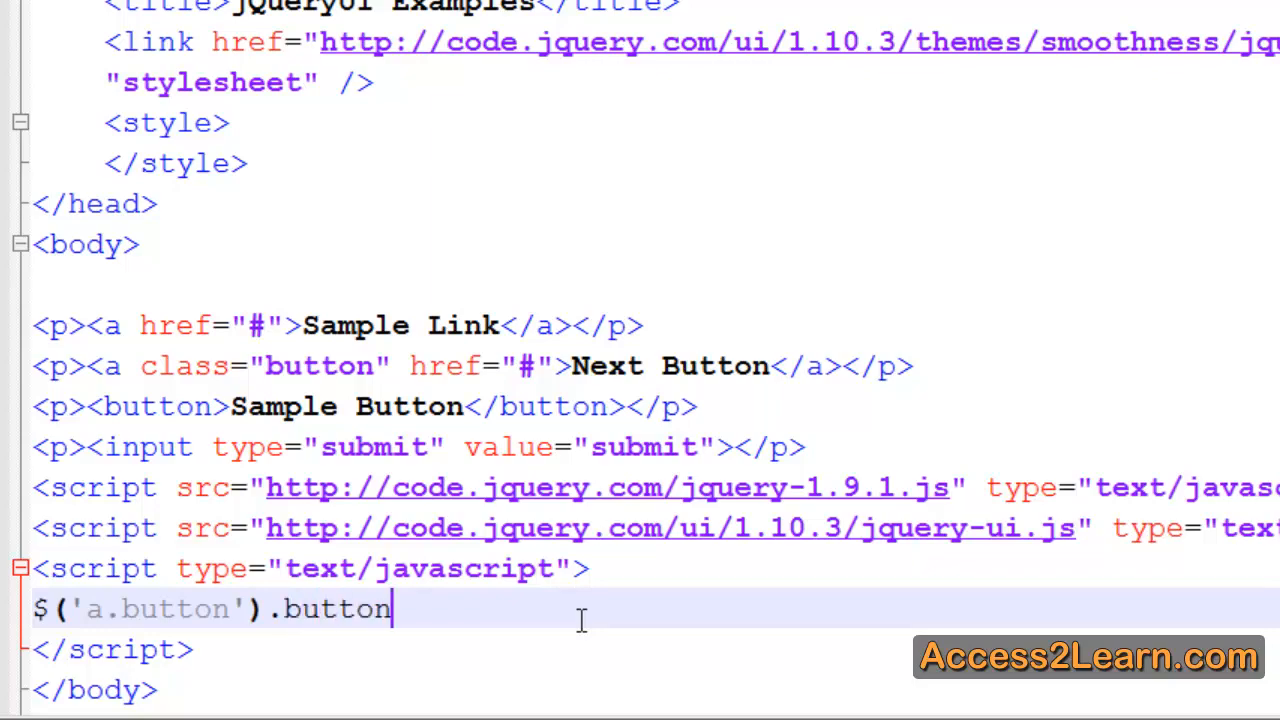
type("();")
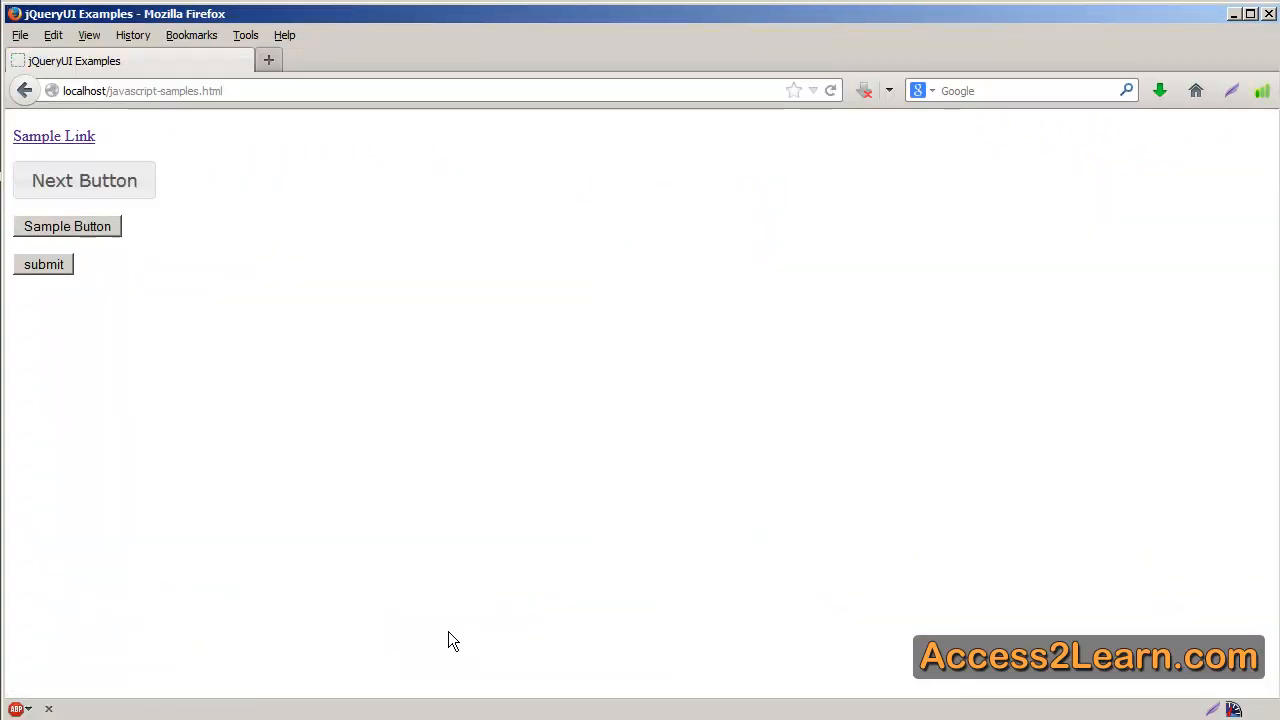
Reload javascript-samples.html in Firefox to compare the themed Next Button with the plain controls.
left_click(84, 180)
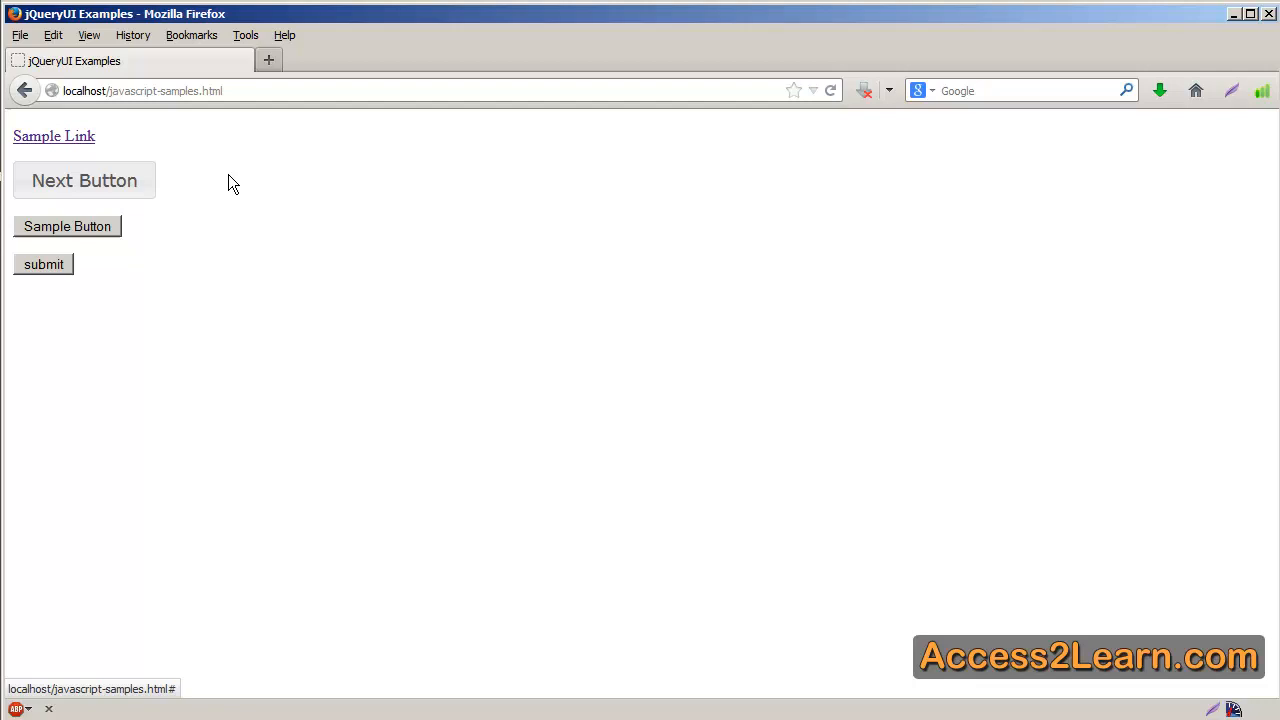
mouse_move(97, 153)
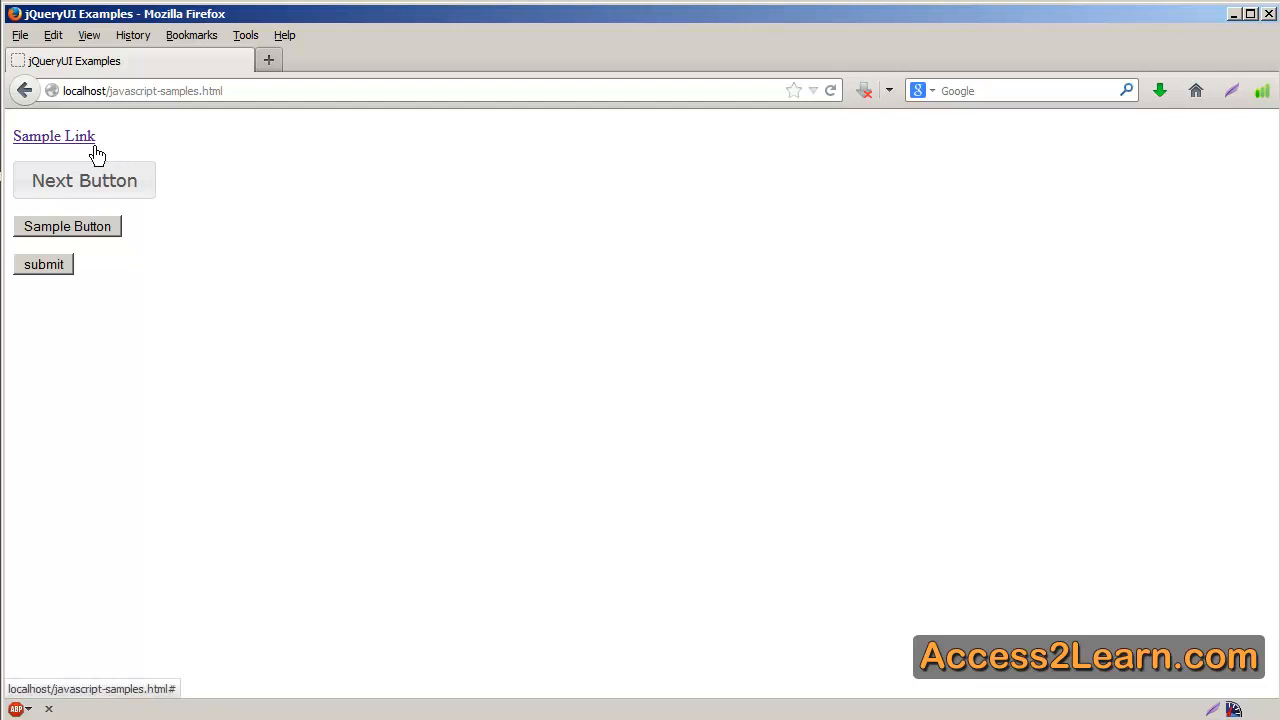
mouse_move(128, 168)
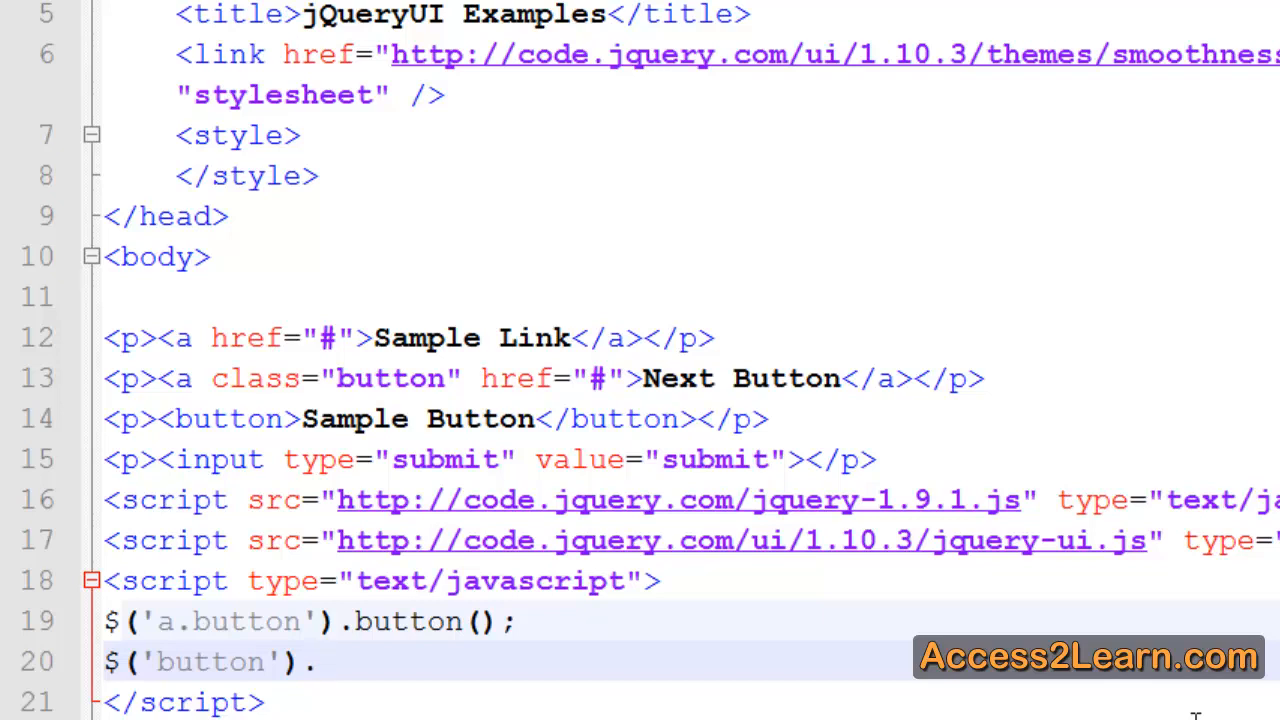
Write $('button').button(); as the second script line.
type("button();")
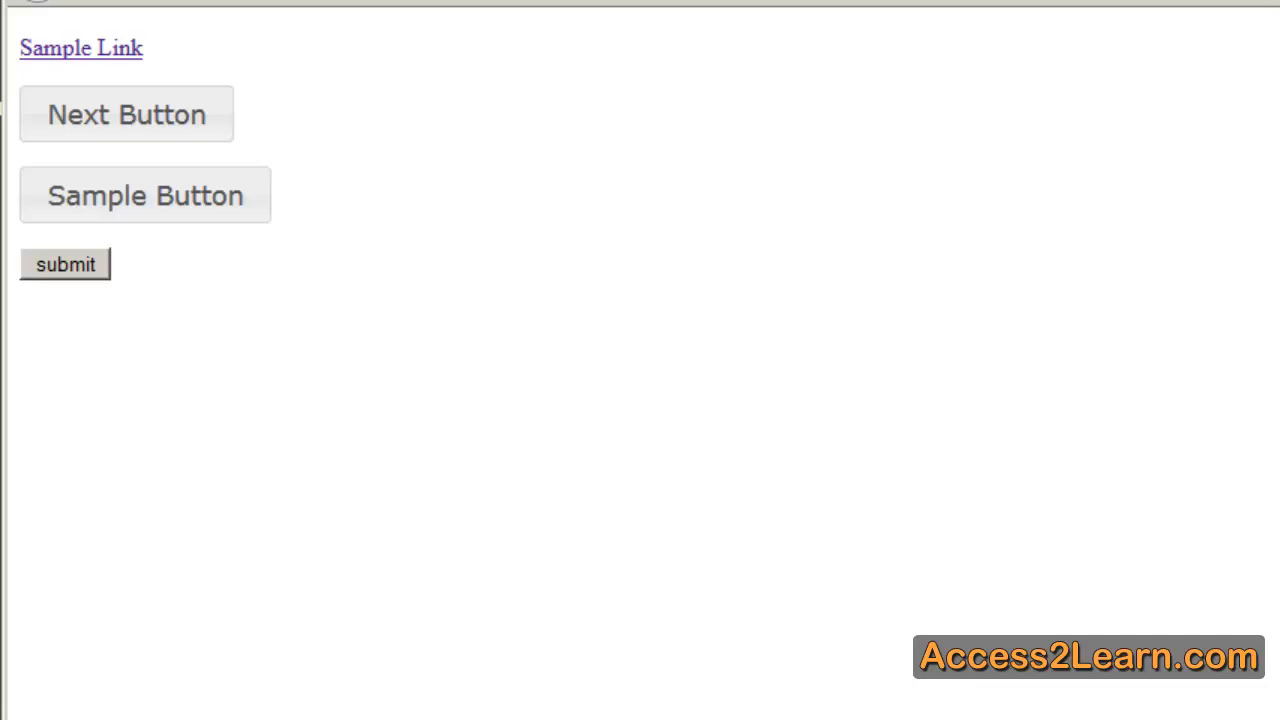
Inspect Sample Button with Firebug to reveal its ui-button classes and button role.
right_click(126, 114)
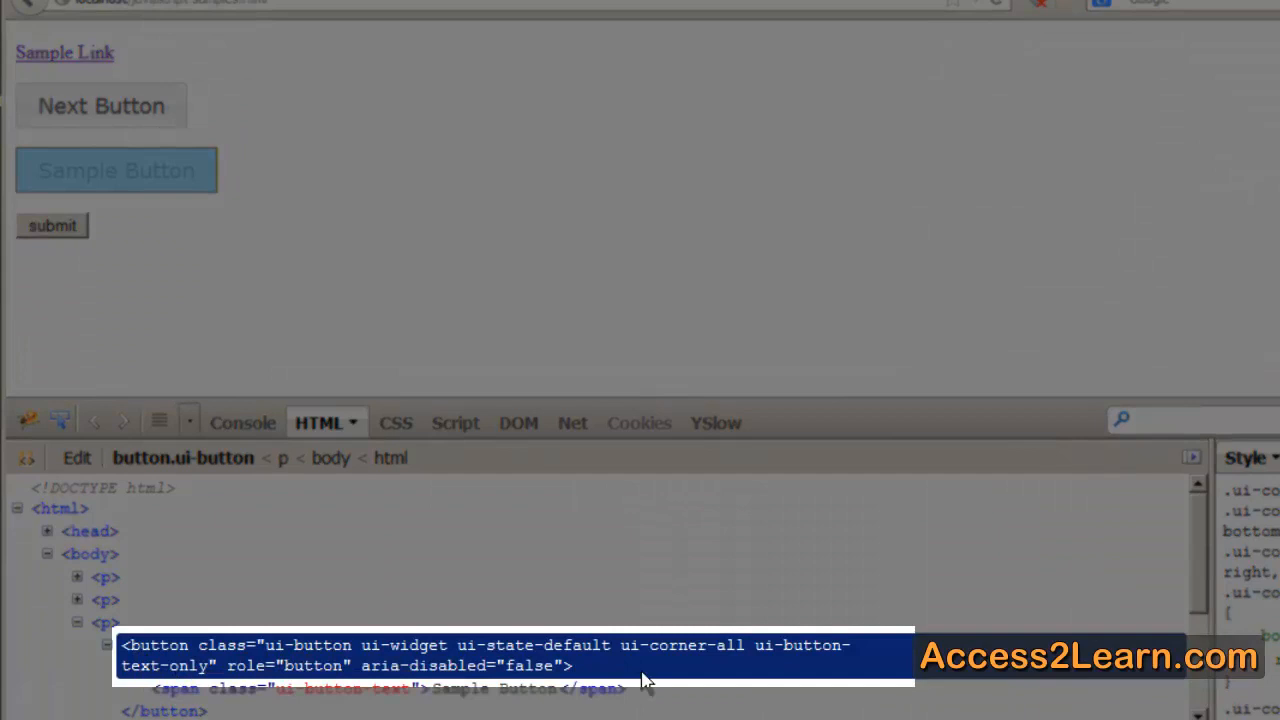
left_click(116, 170)
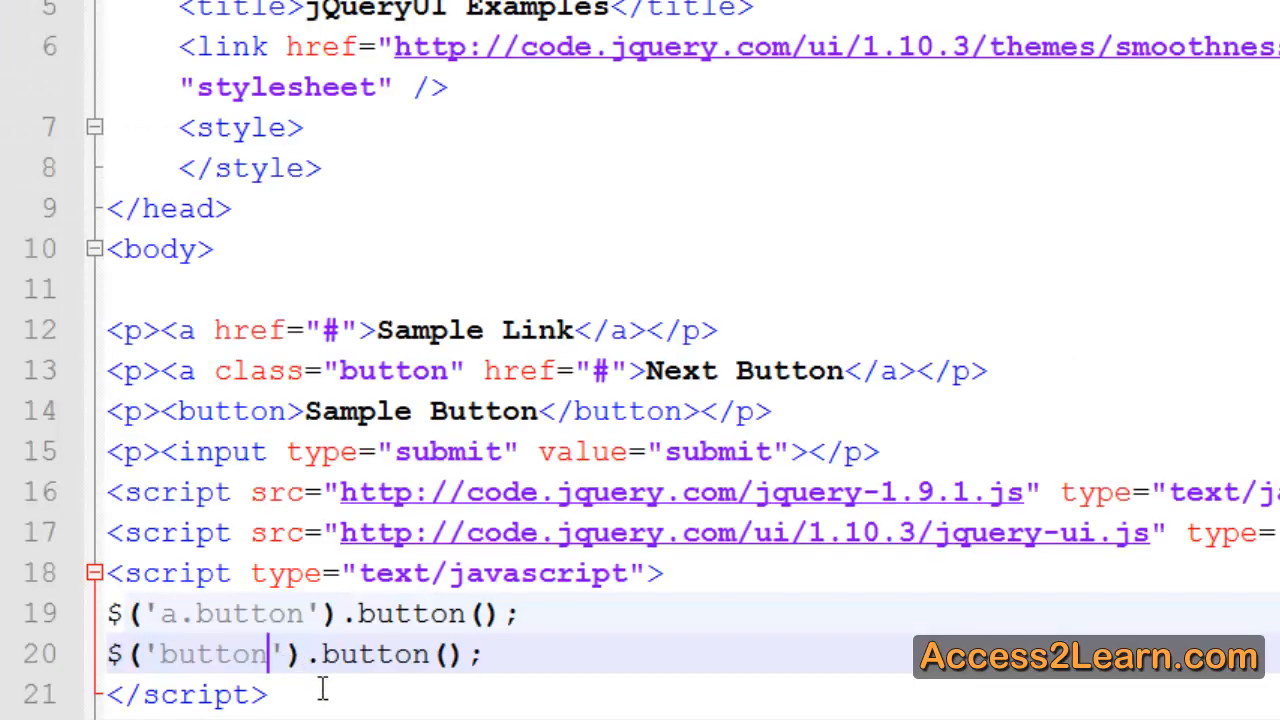
Extend the second selector to 'button, input[type=' so it also matches inputs.
type(",")
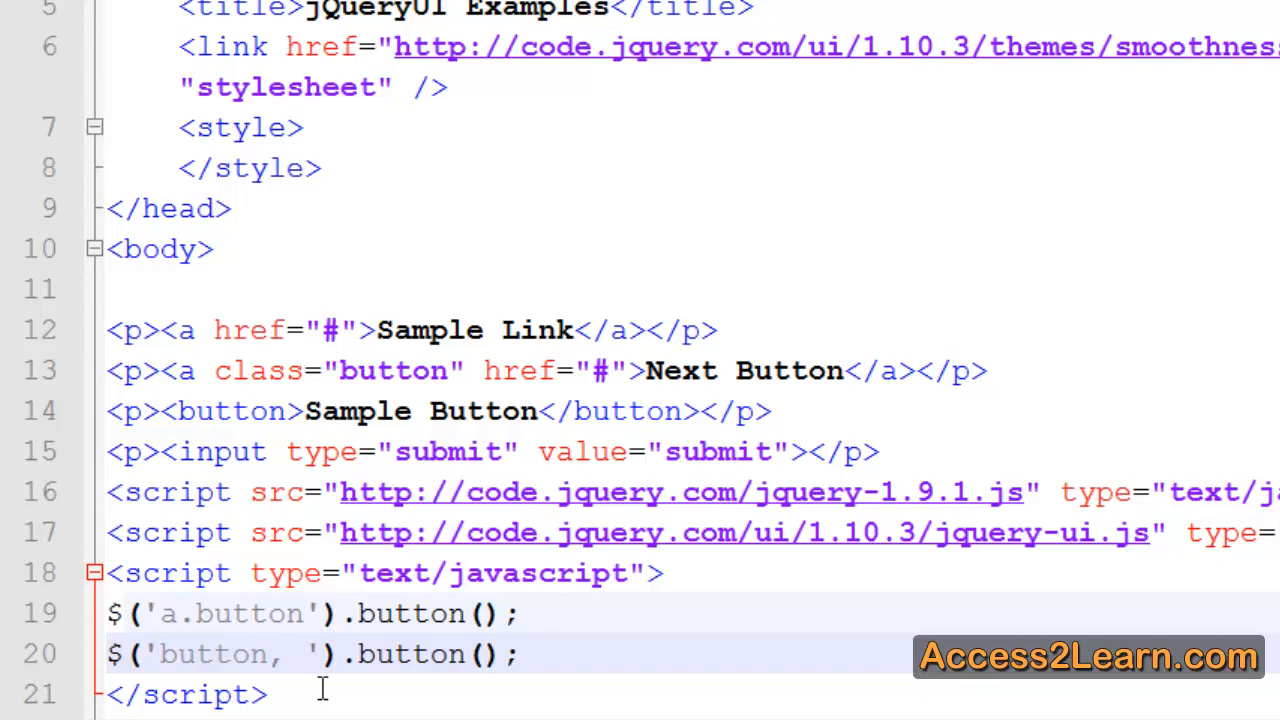
type("input")
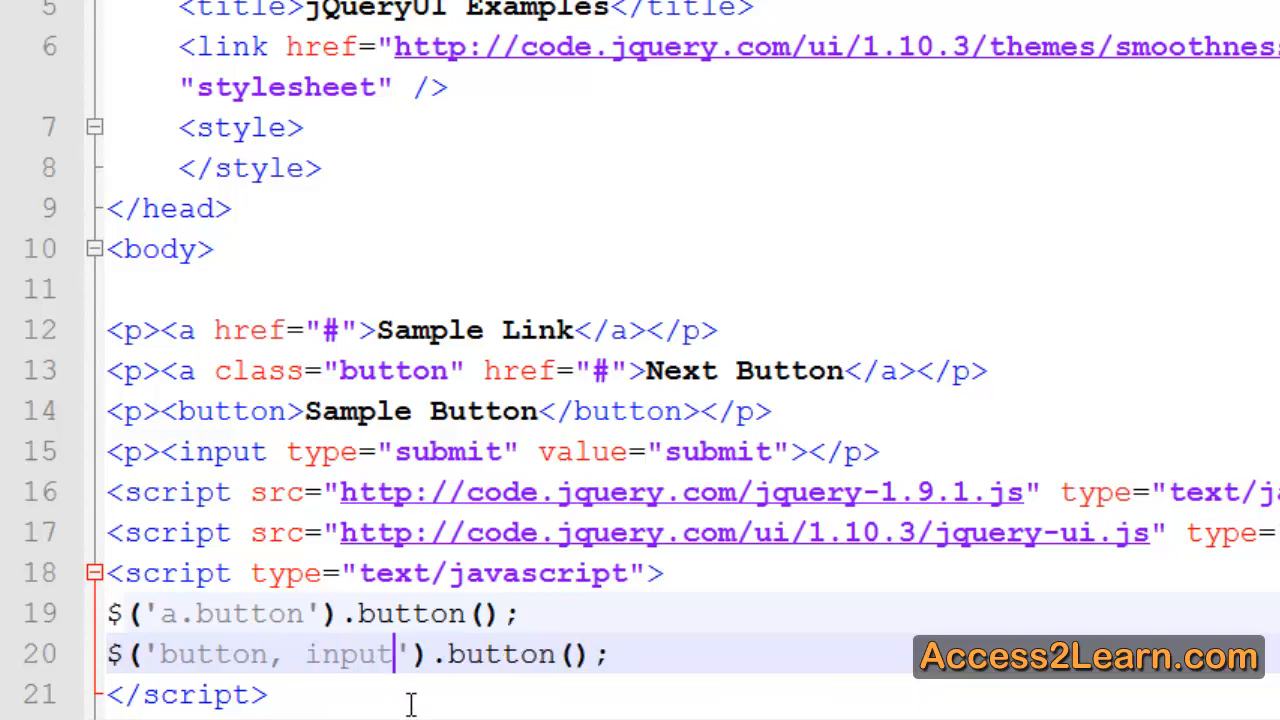
type("[type=")
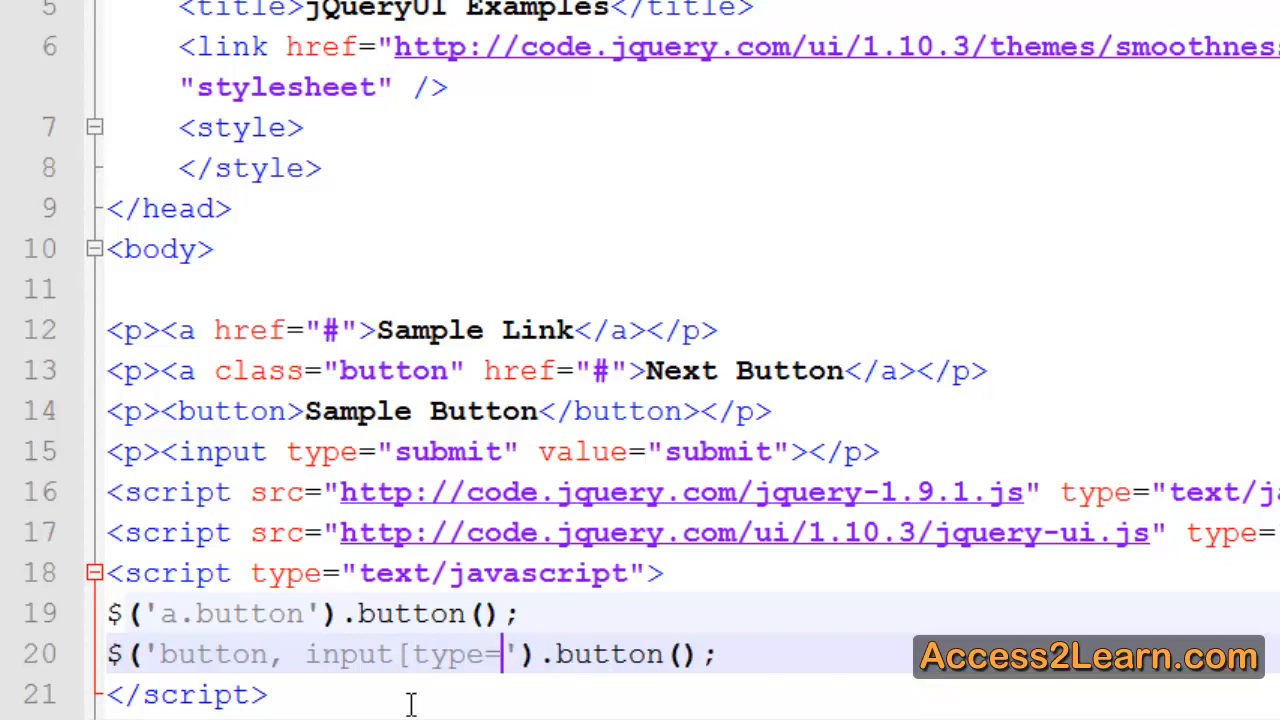